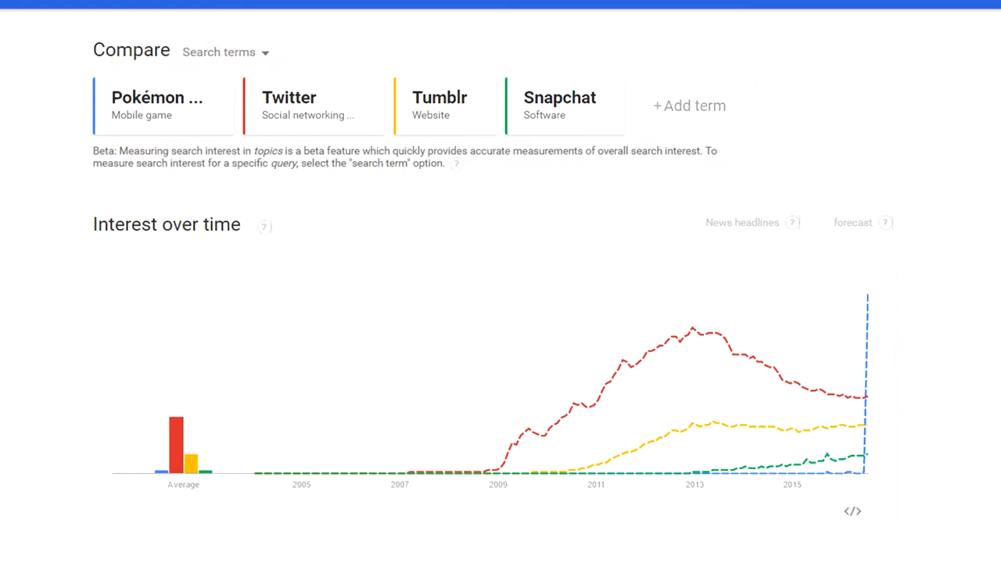
pyautogui.click(688, 106)
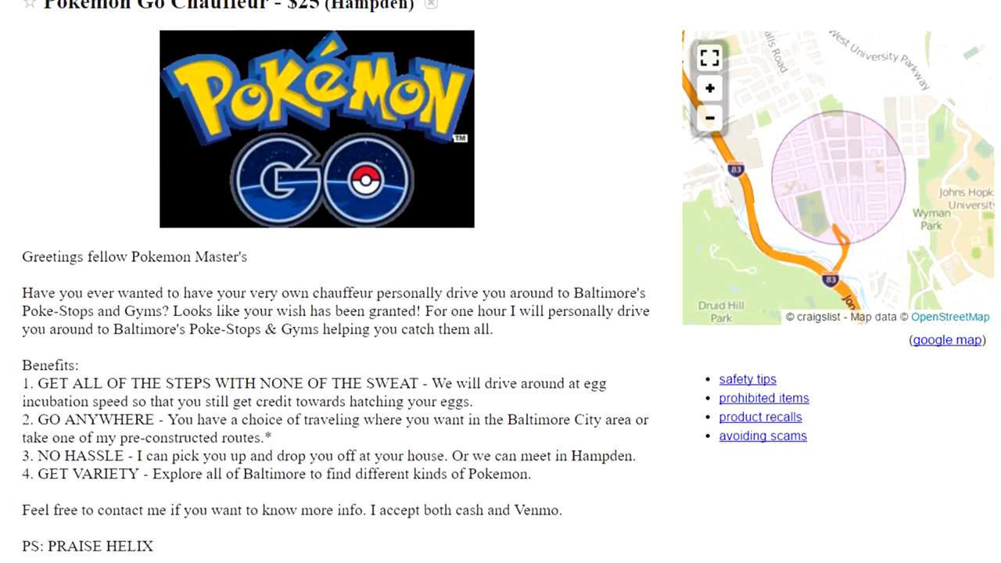
pyautogui.scroll(-3)
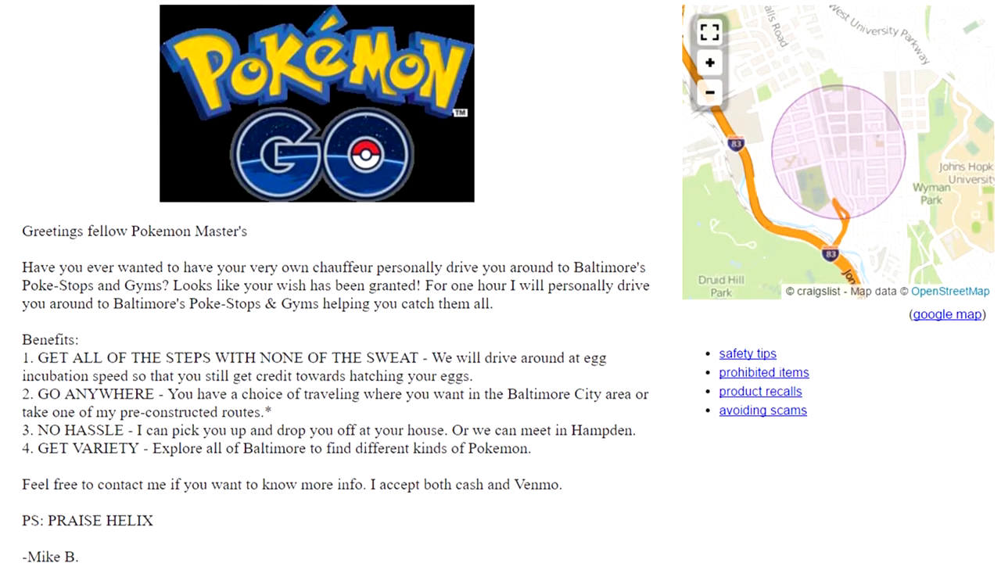
pyautogui.scroll(-3)
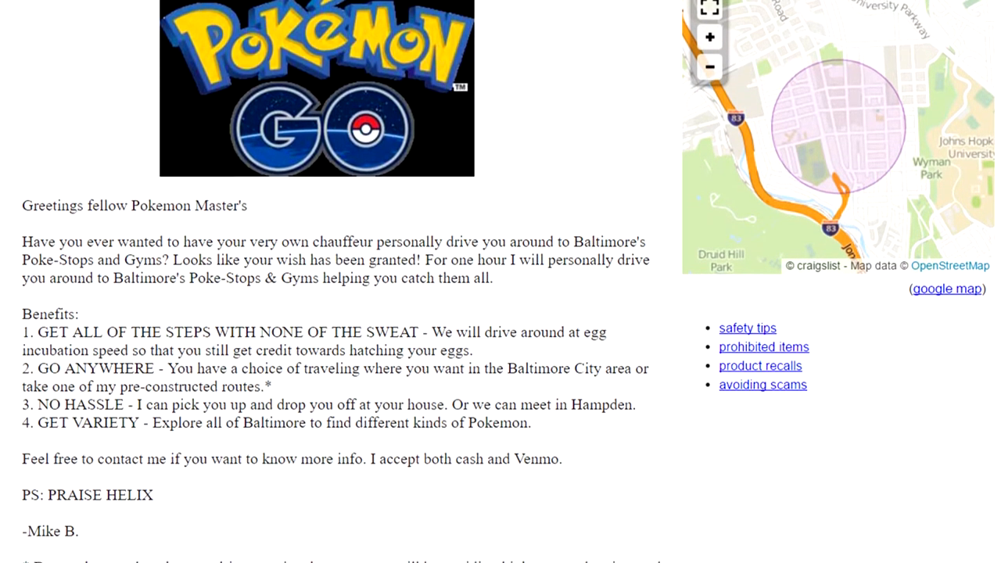
pyautogui.scroll(-3)
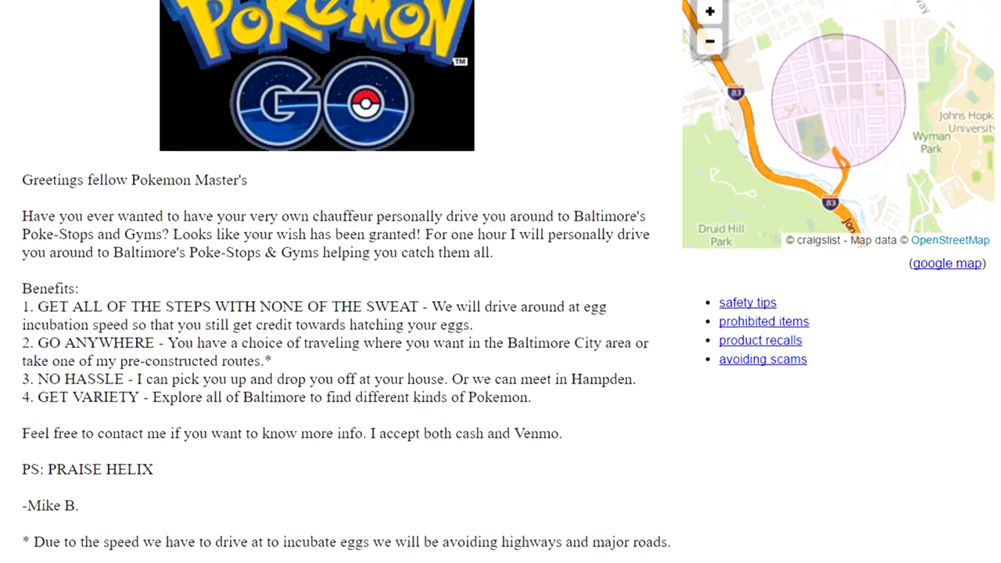
pyautogui.scroll(-3)
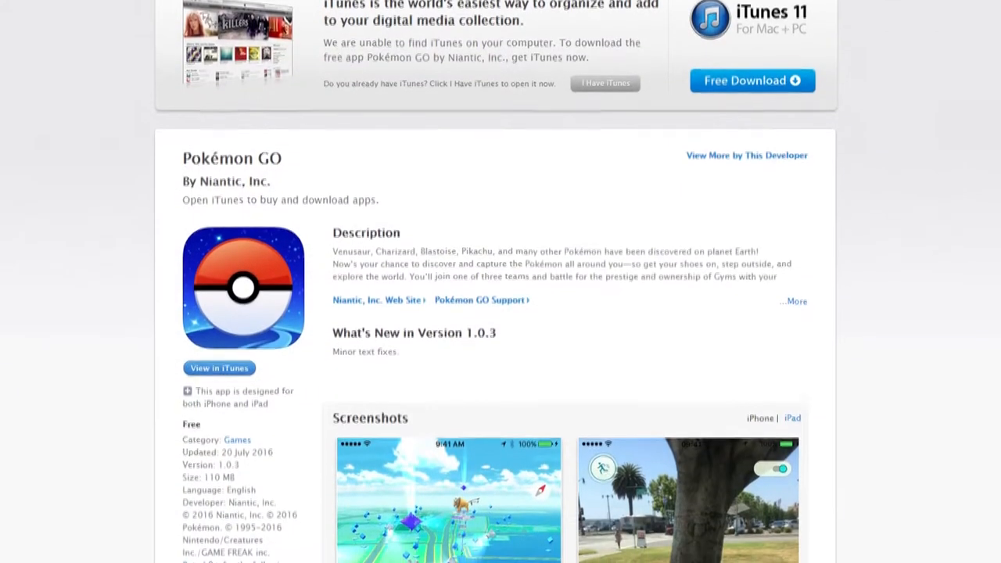
pyautogui.scroll(-3)
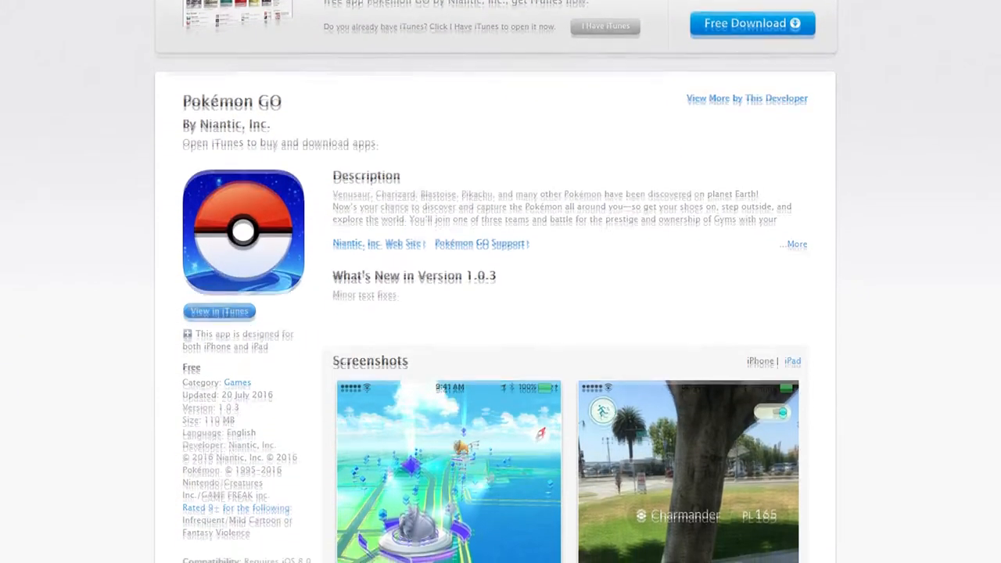
pyautogui.scroll(-3)
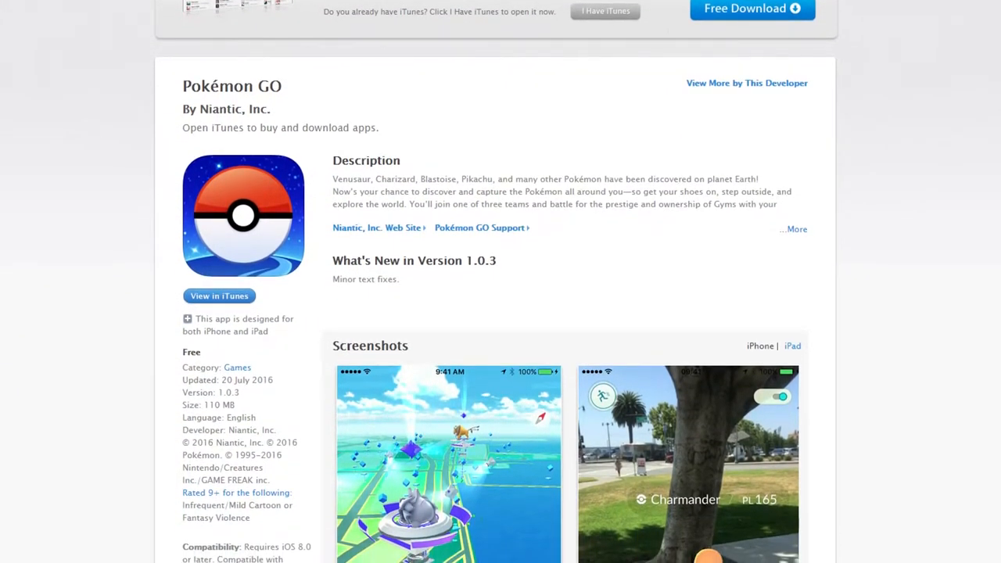
pyautogui.scroll(-3)
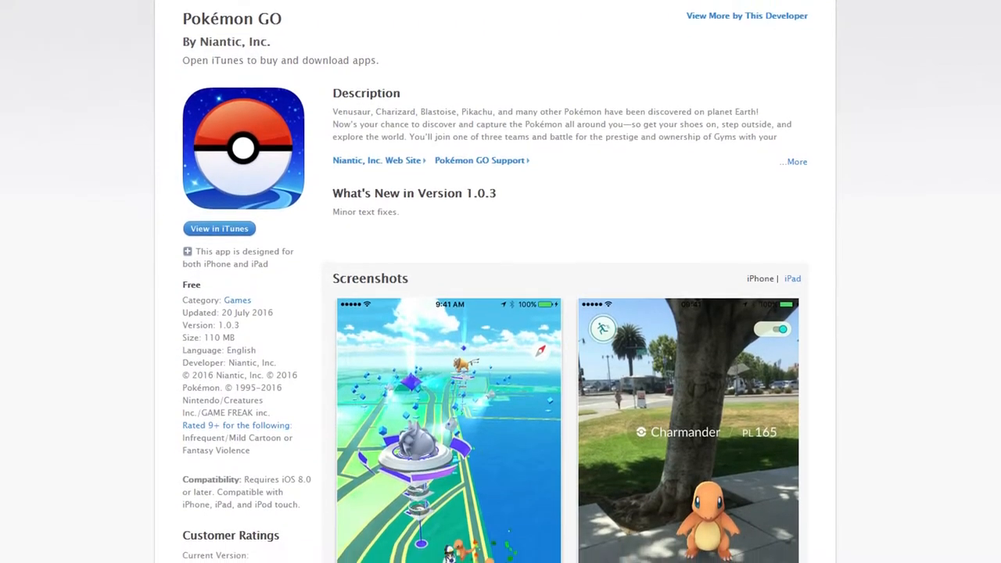
pyautogui.scroll(-3)
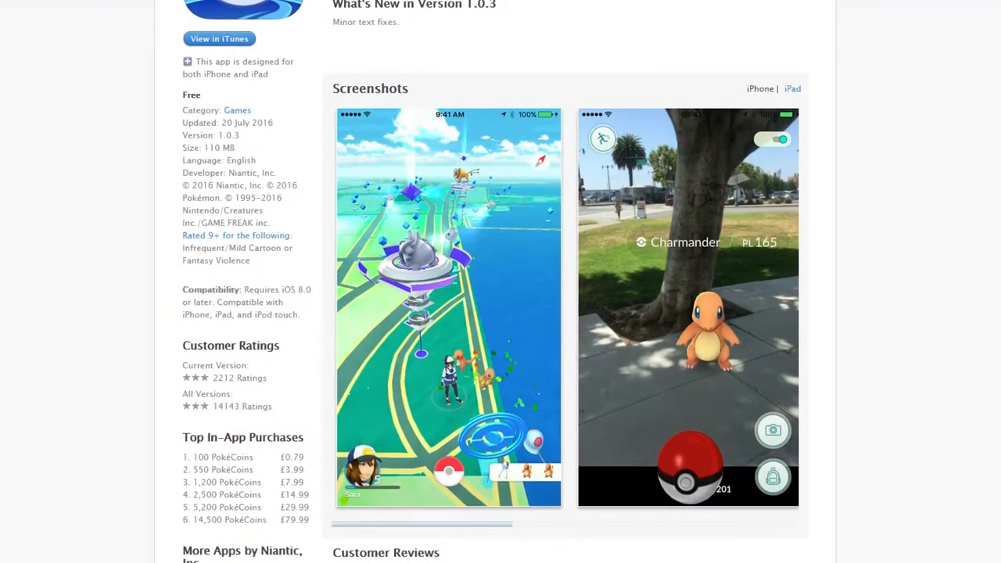
pyautogui.scroll(-3)
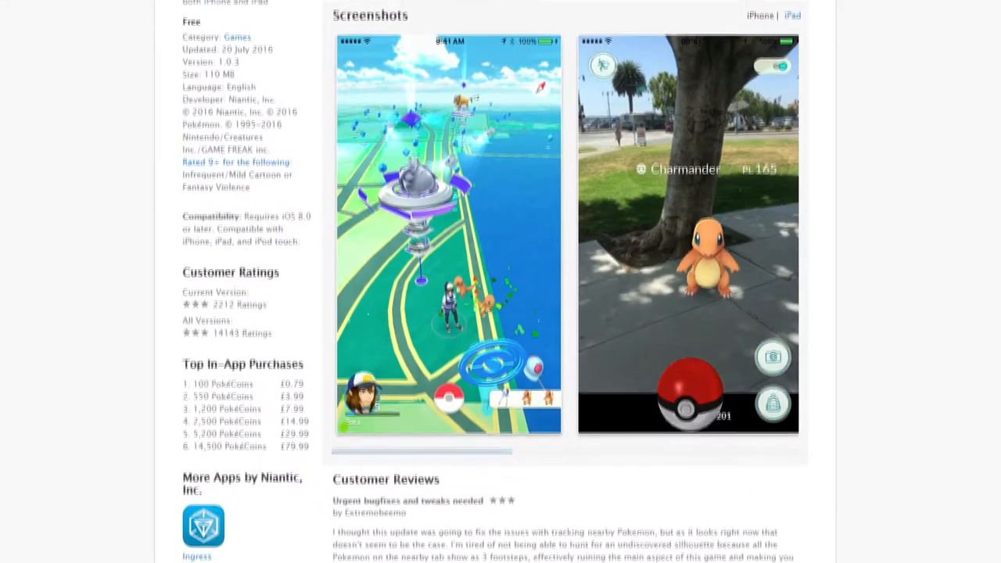
pyautogui.scroll(-3)
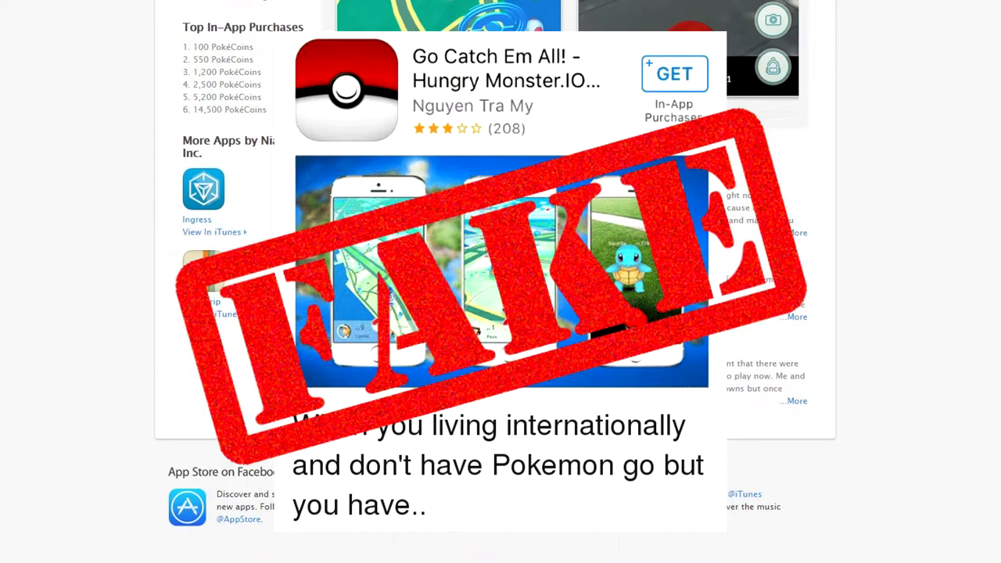
pyautogui.scroll(-3)
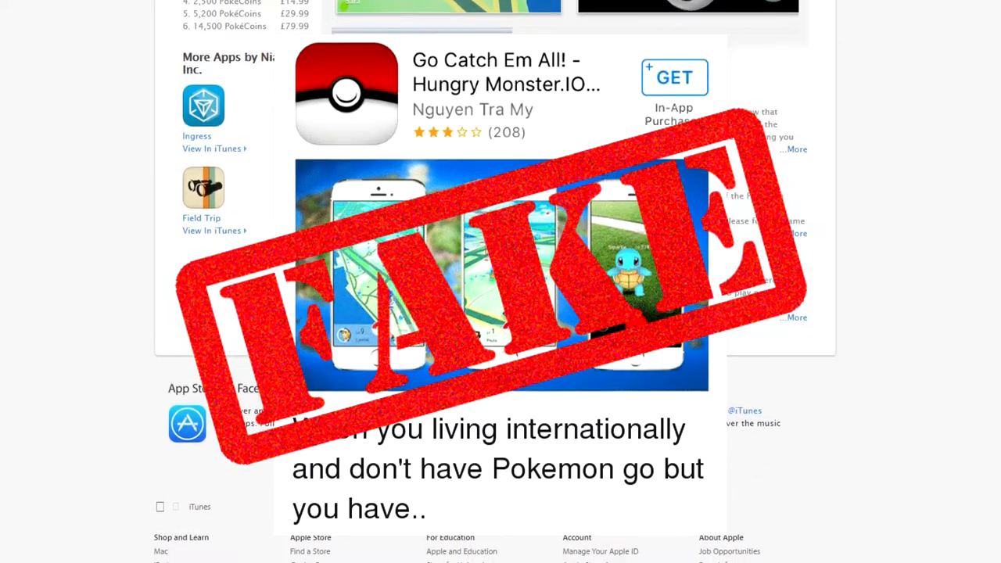